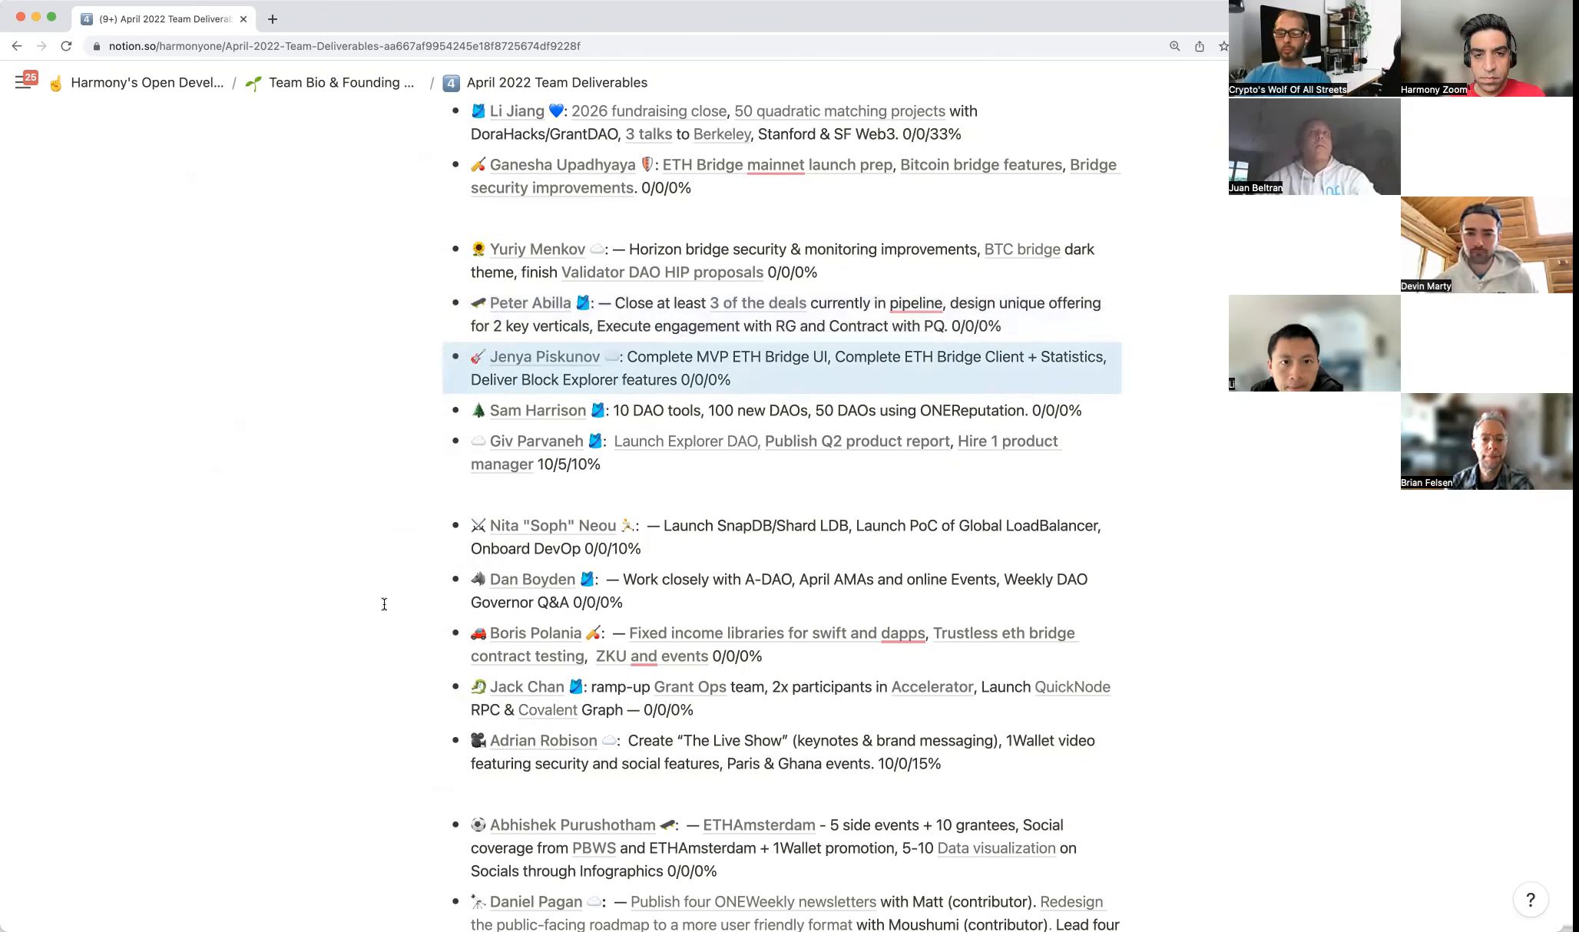
scroll(down, 3)
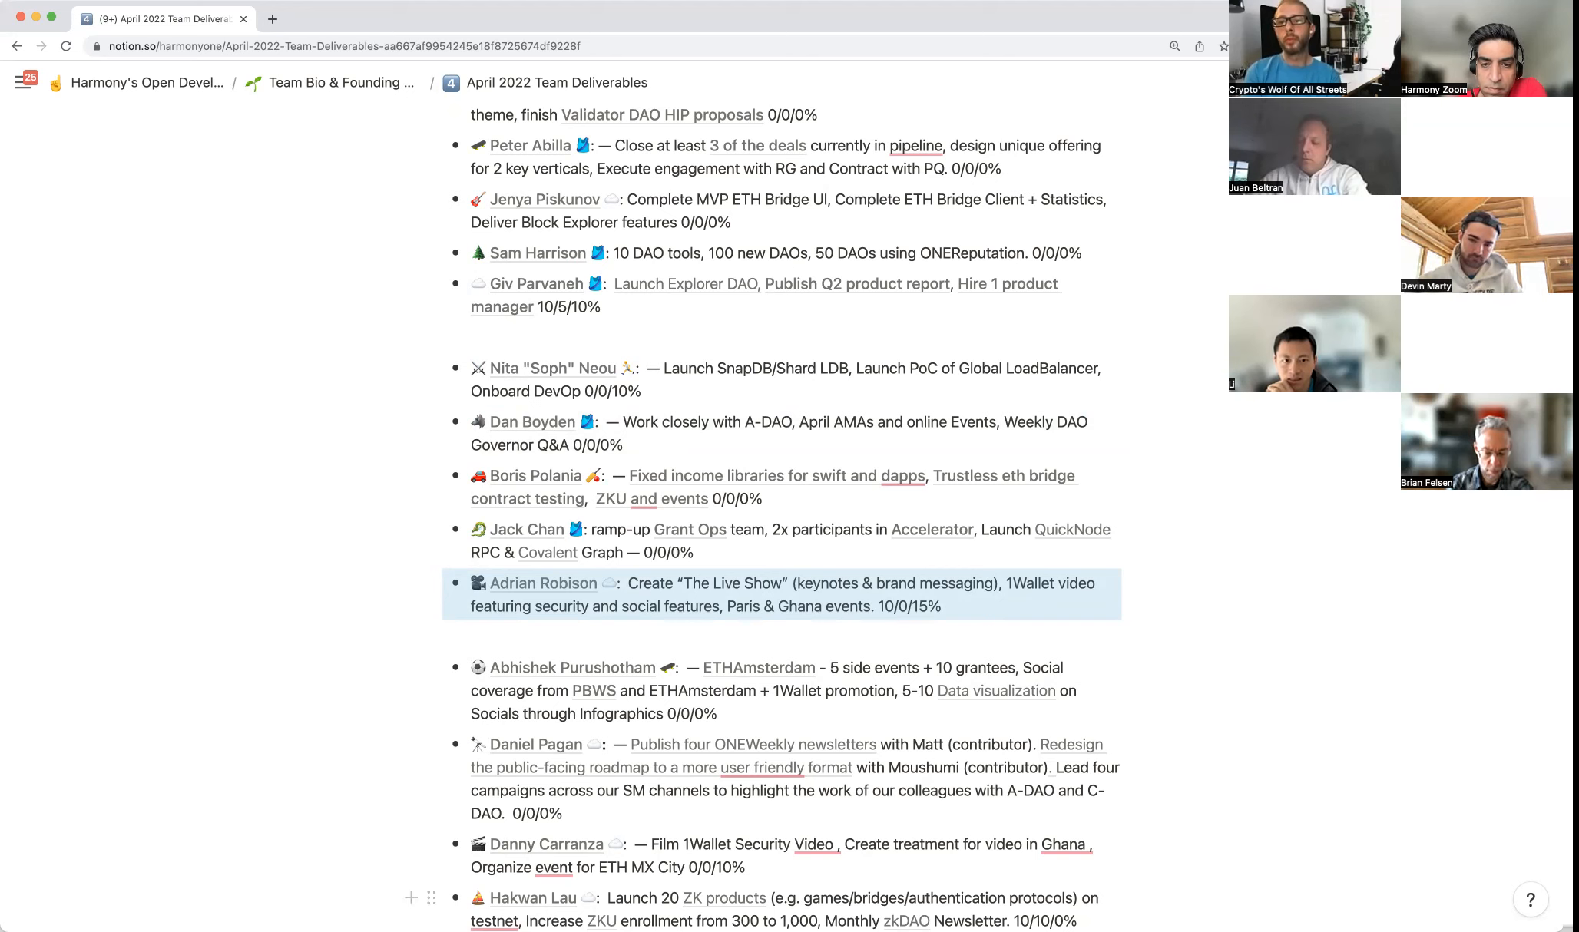
scroll(down, 3)
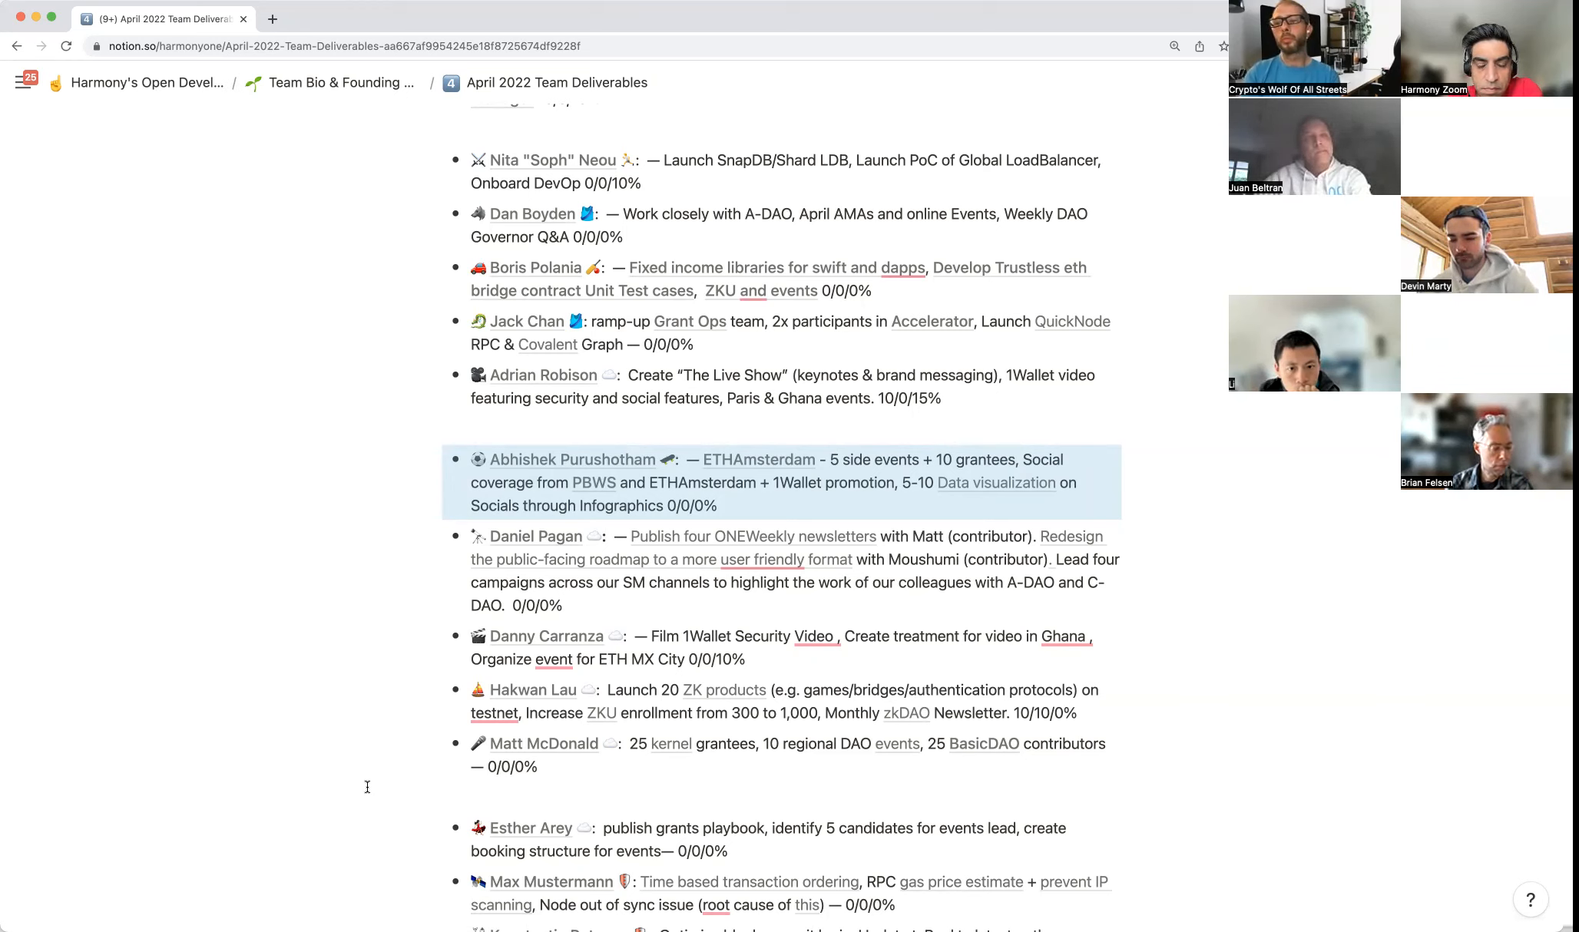
mouse_move(1280, 885)
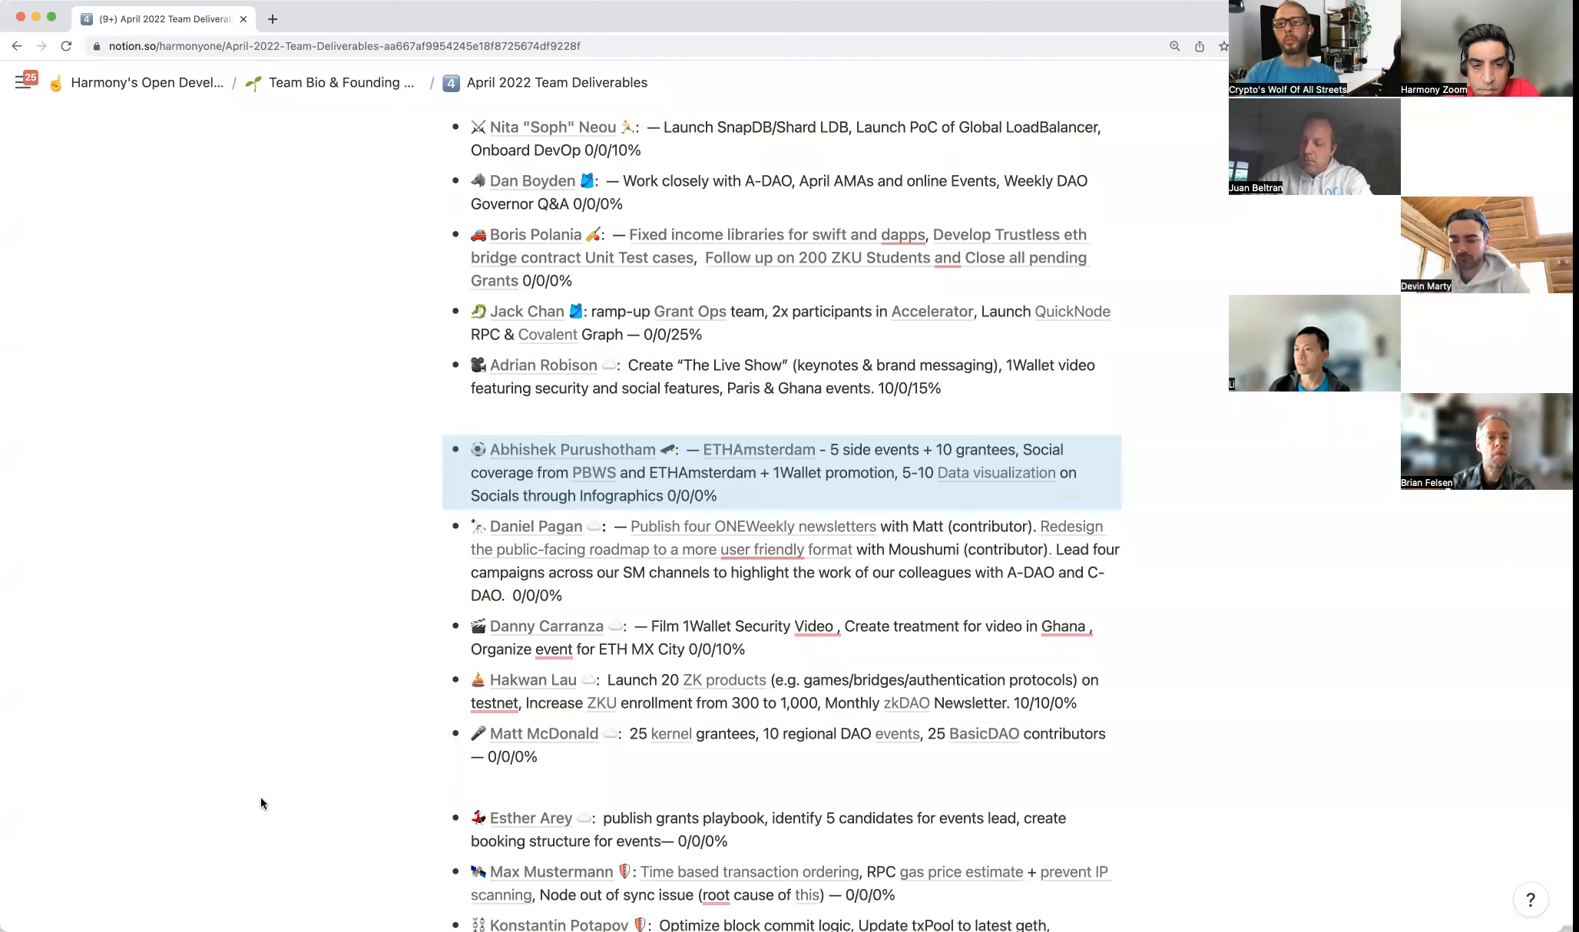
- Scroll down to reach the ETHAmsterdam side-events and grantees deliverable
scroll(down, 3)
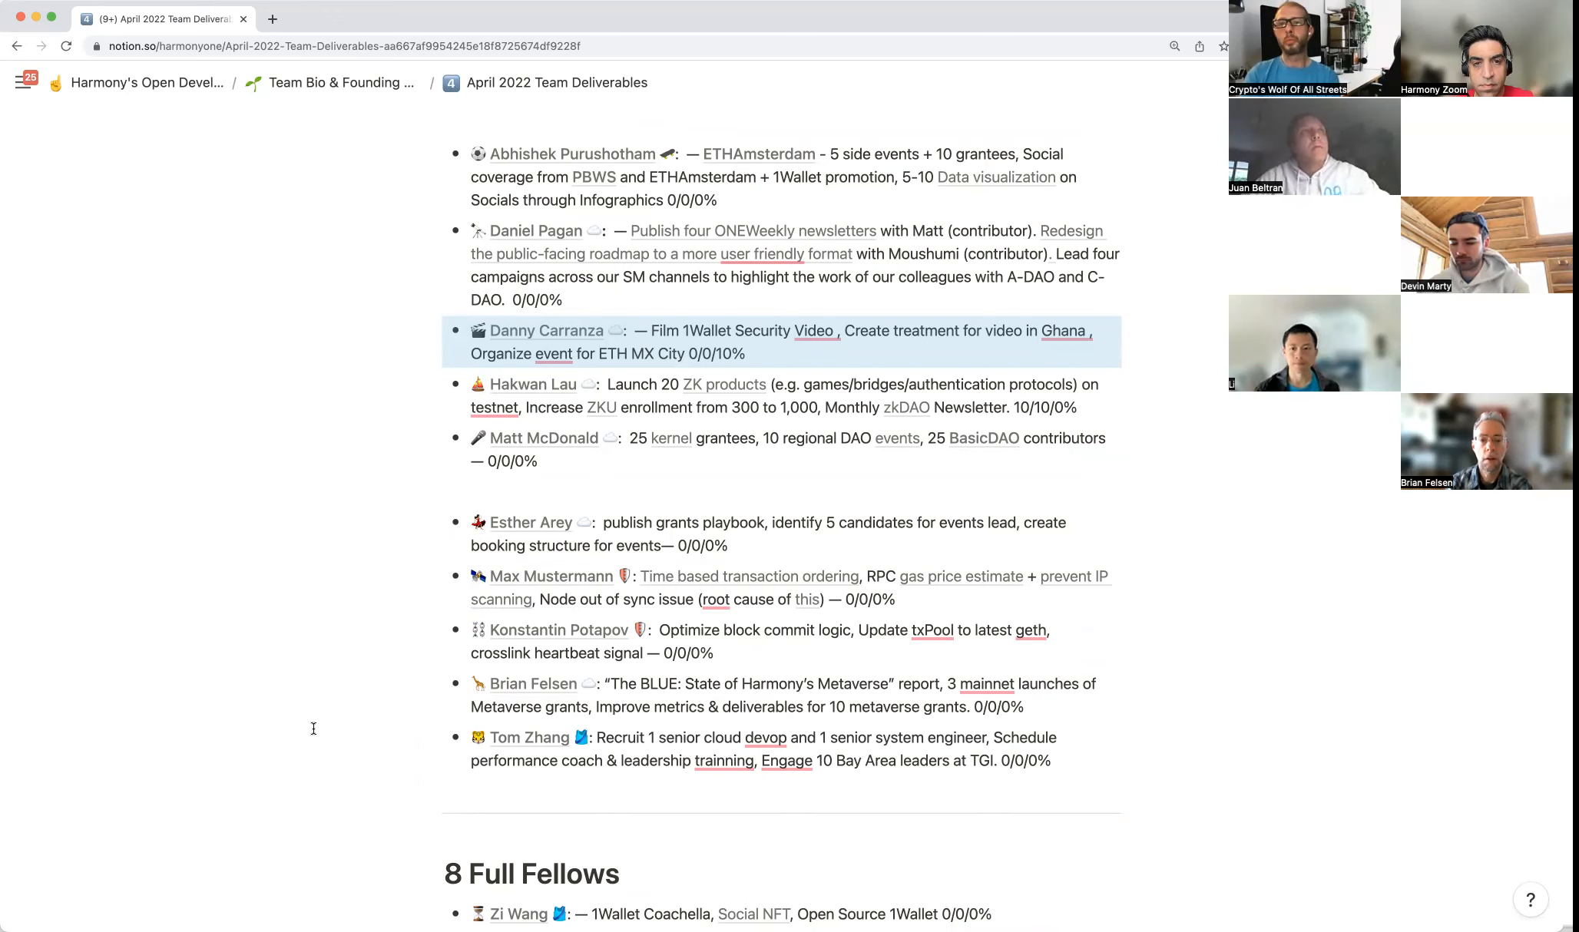
- Scroll down to the time based transaction ordering and gas price estimate entry
scroll(down, 3)
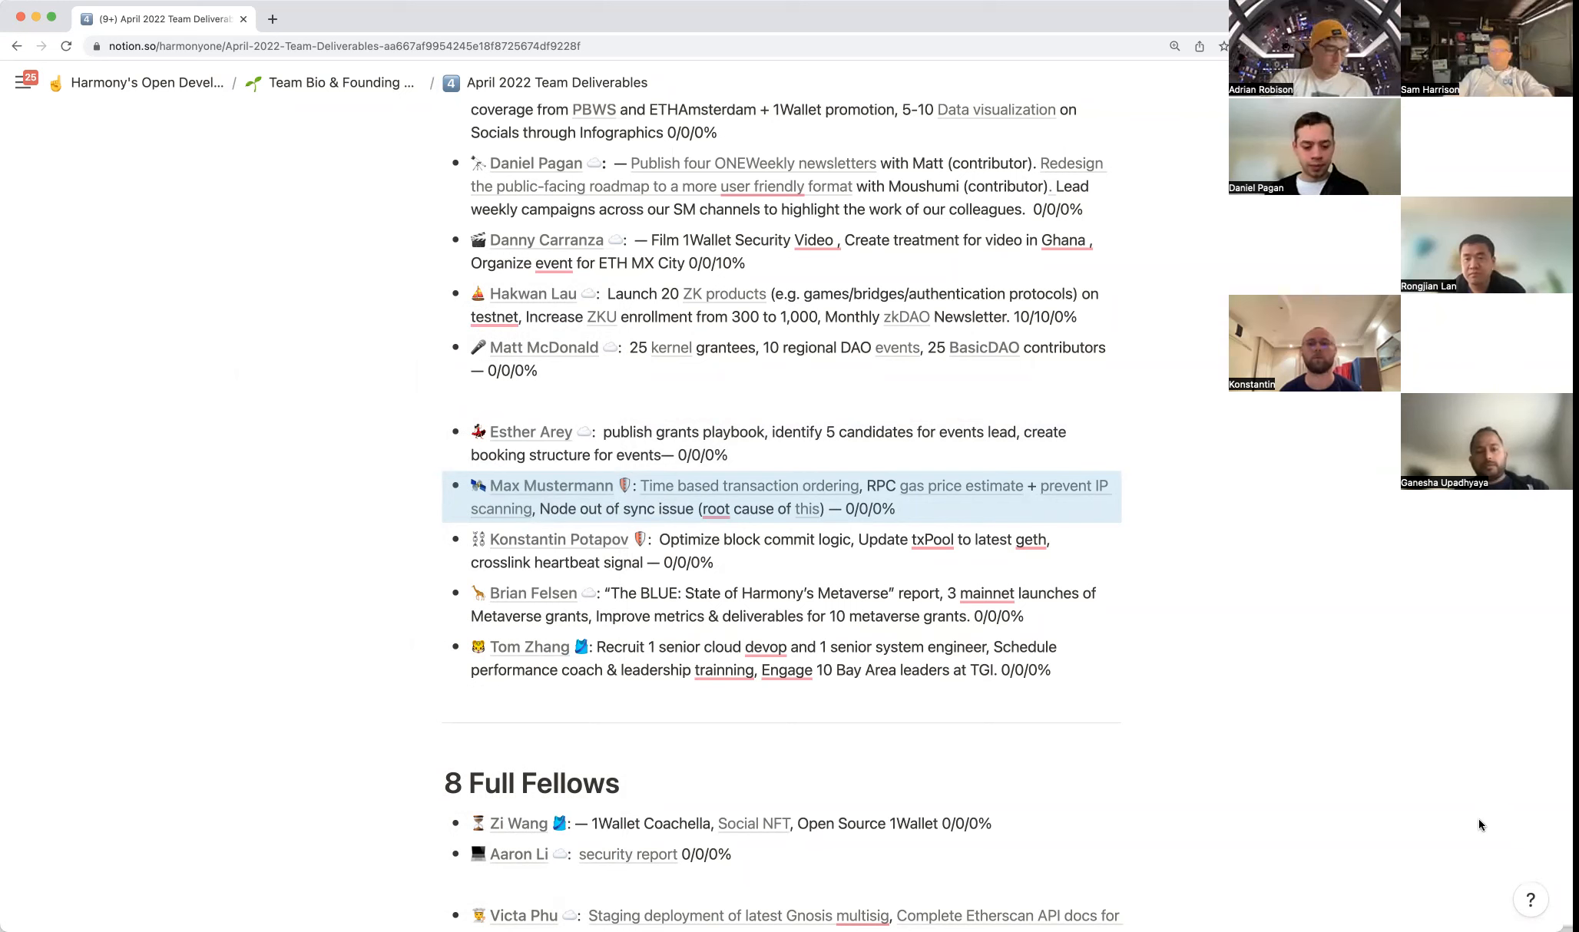
mouse_move(171, 569)
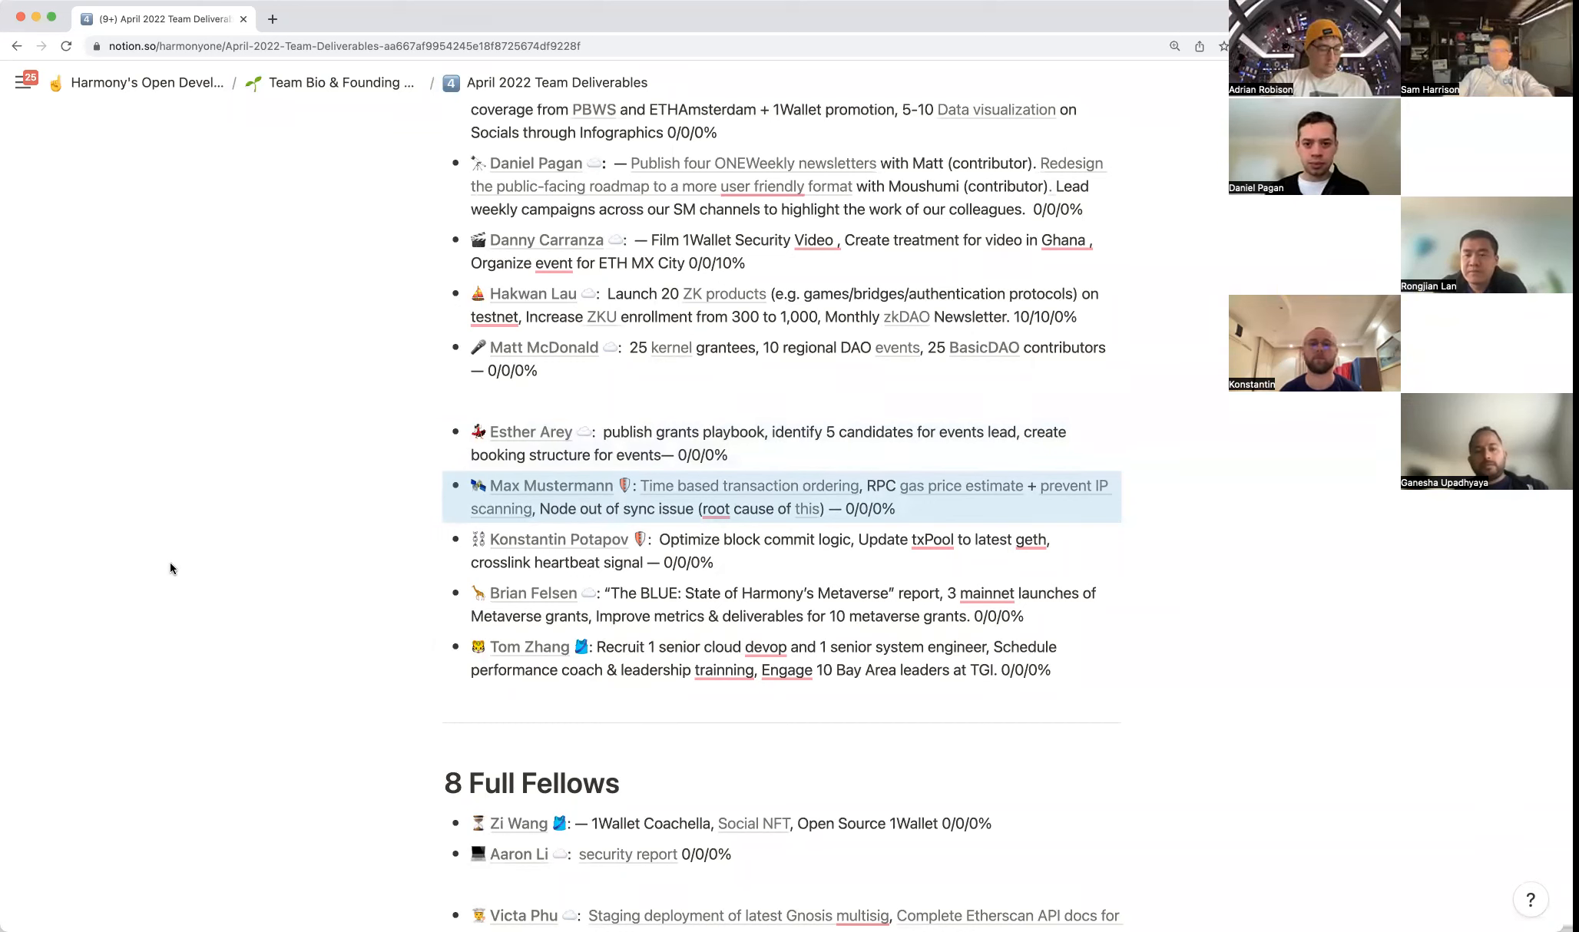
scroll(down, 3)
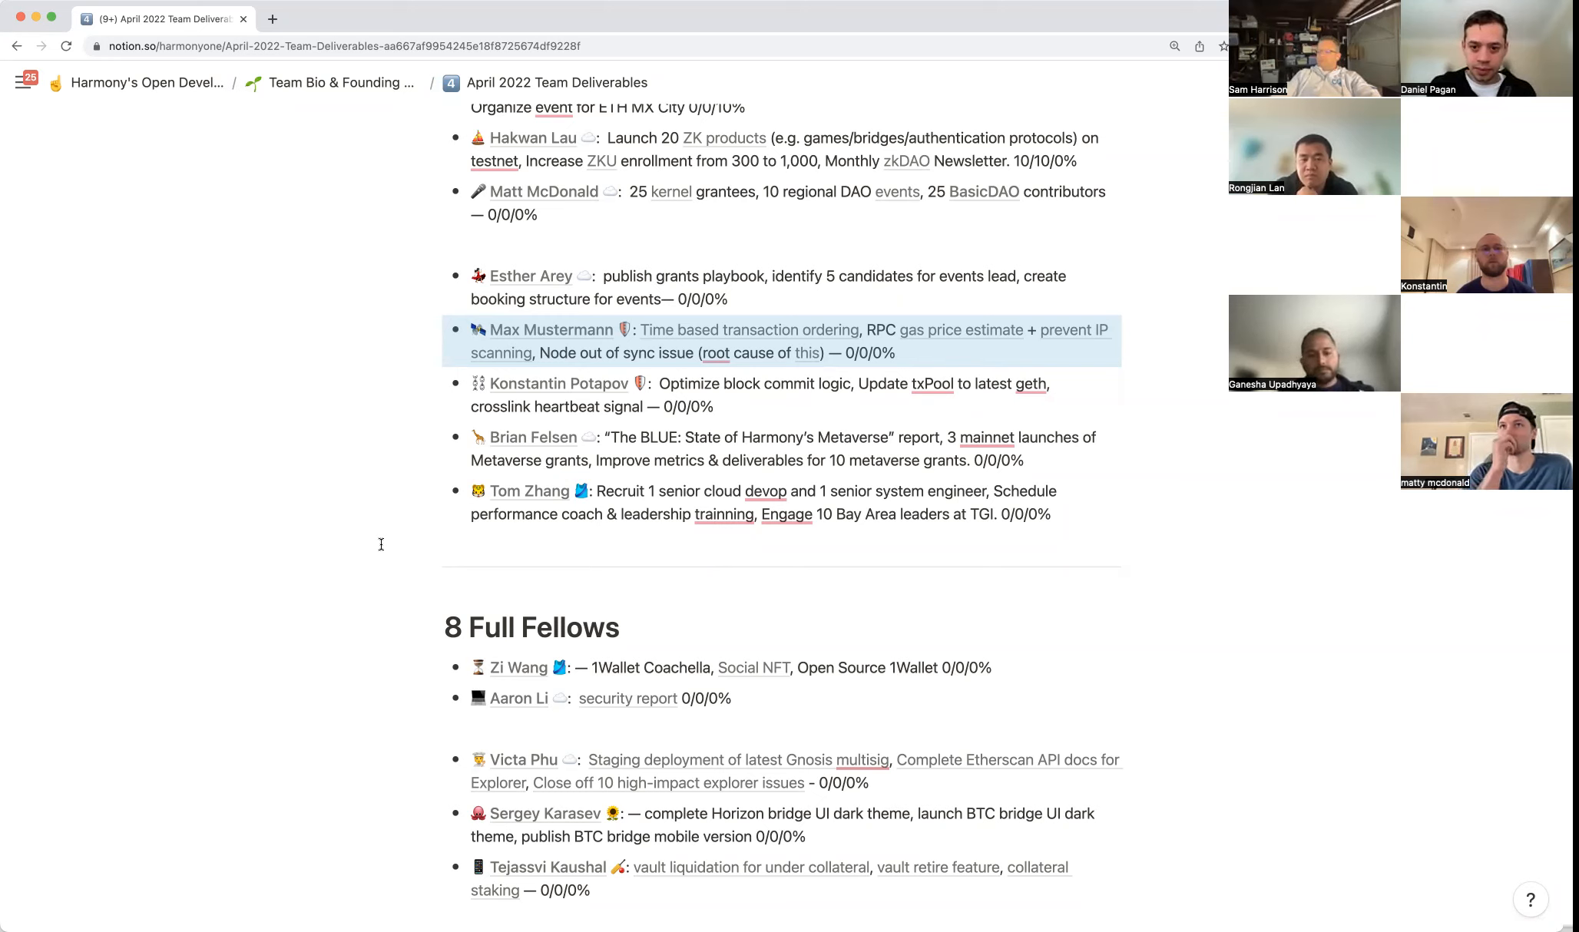
- Scroll the Full Fellows list down to Sergey Karasev's Horizon and BTC bridge UI entry
scroll(down, 3)
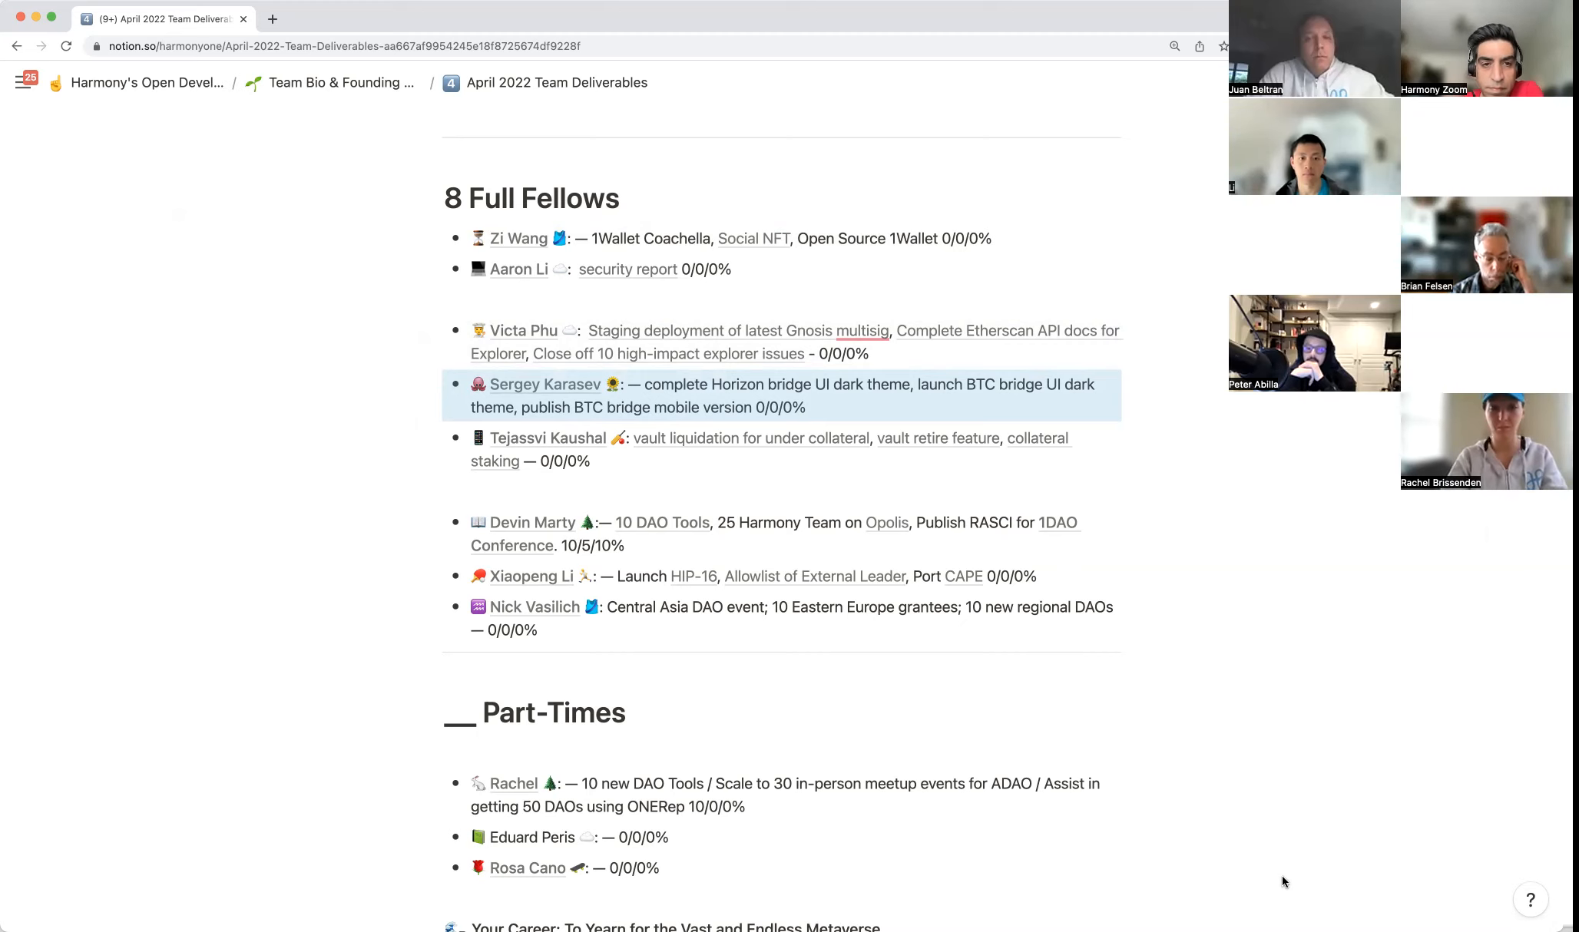
click(429, 523)
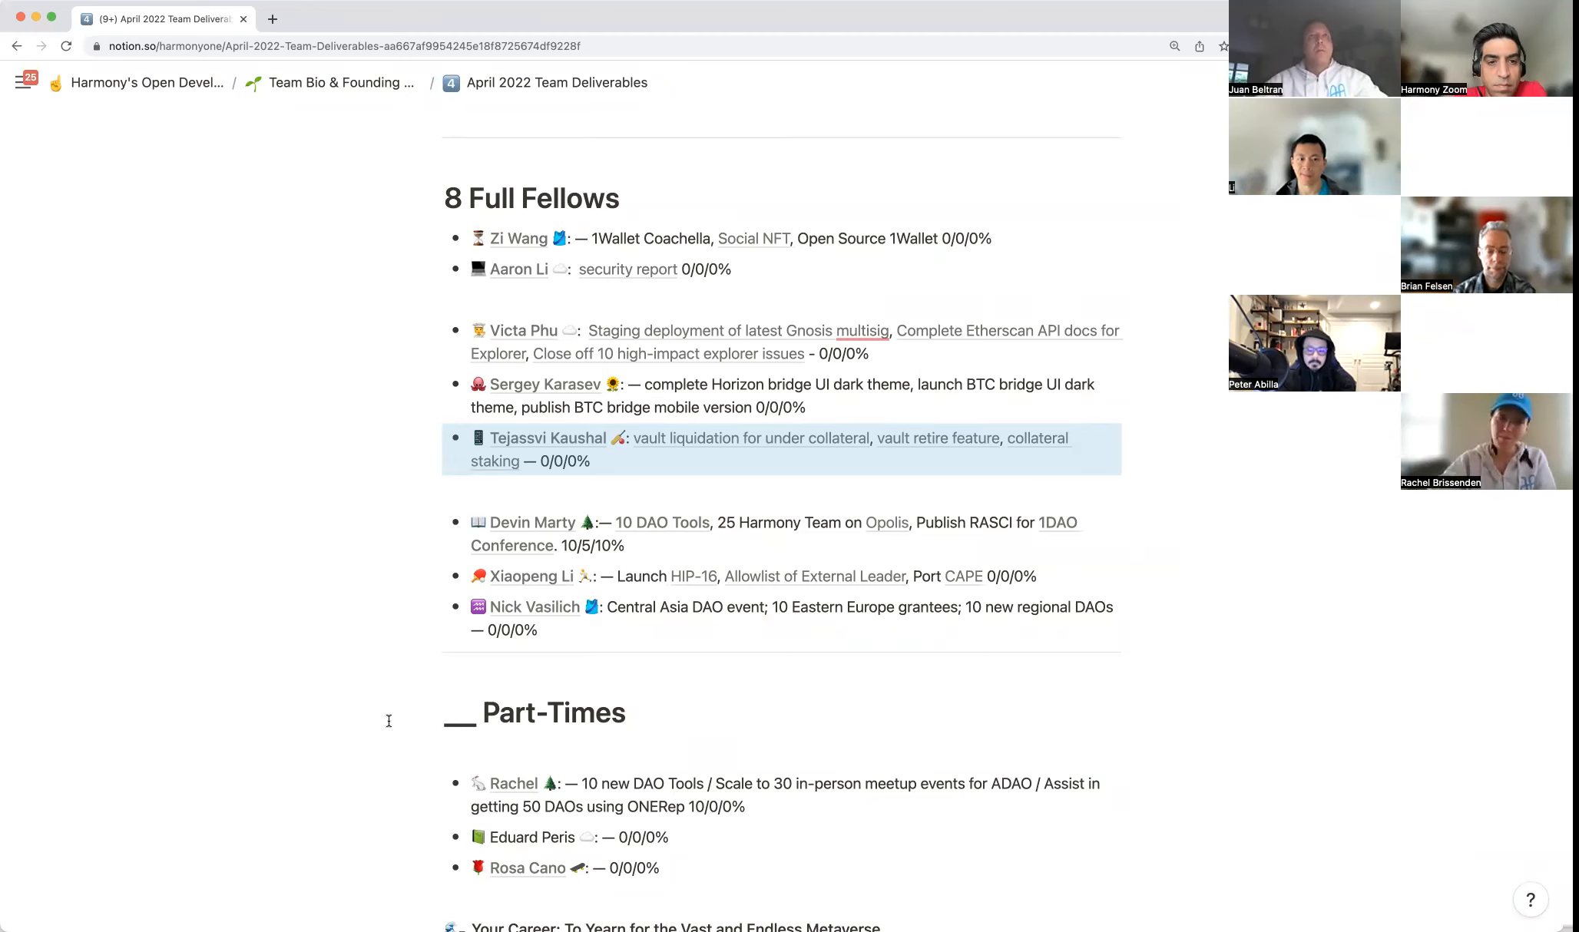
scroll(down, 3)
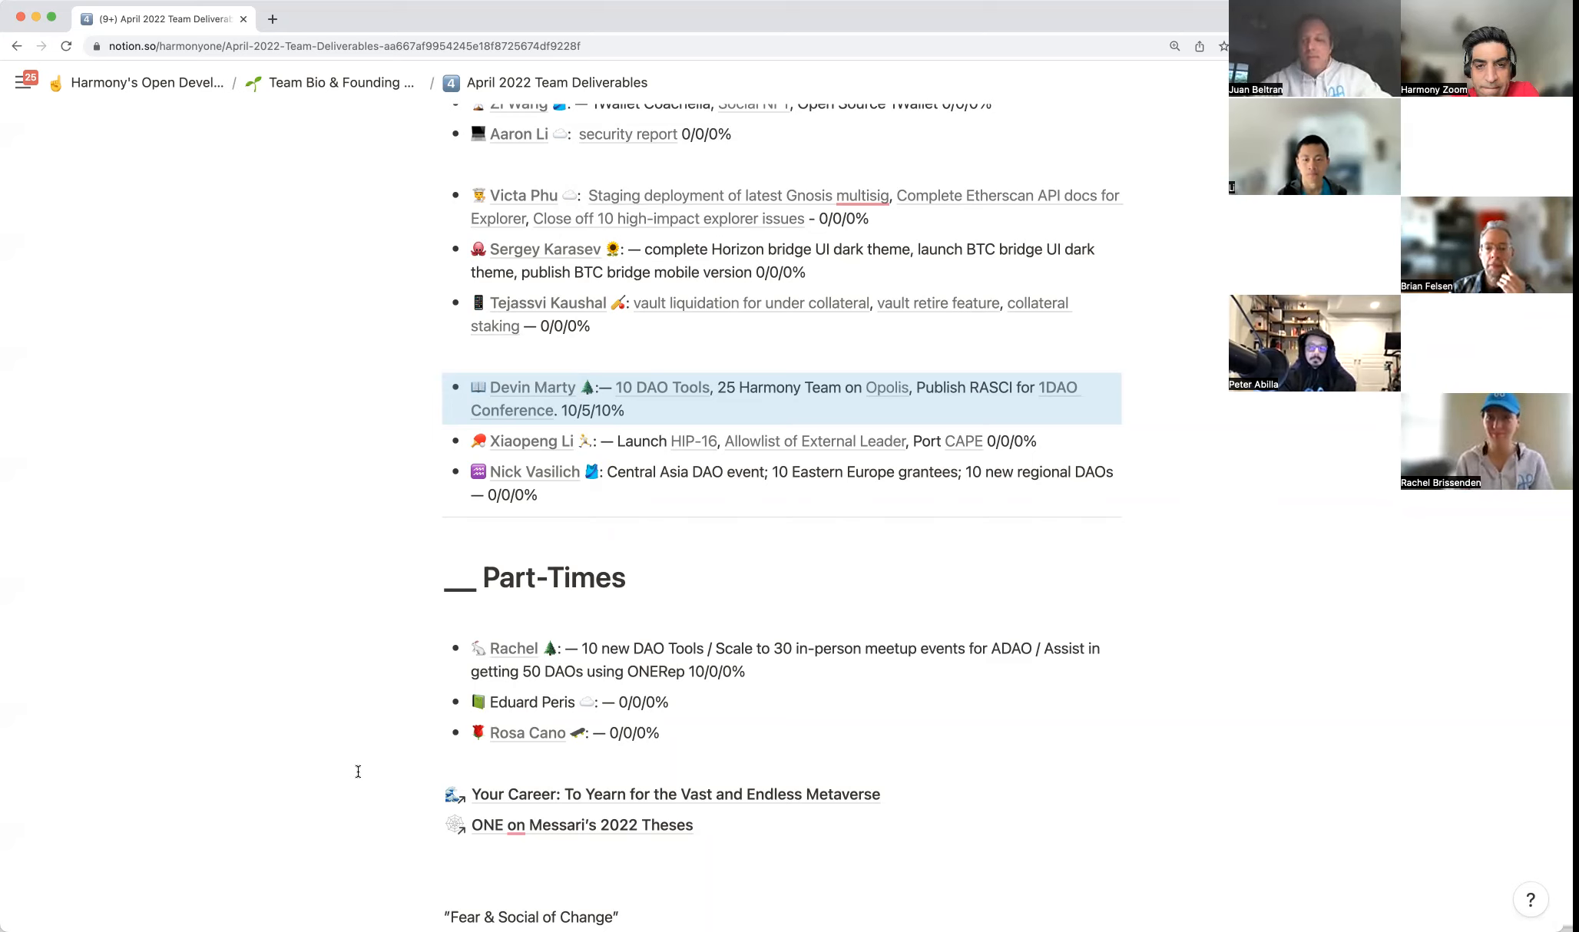
scroll(down, 3)
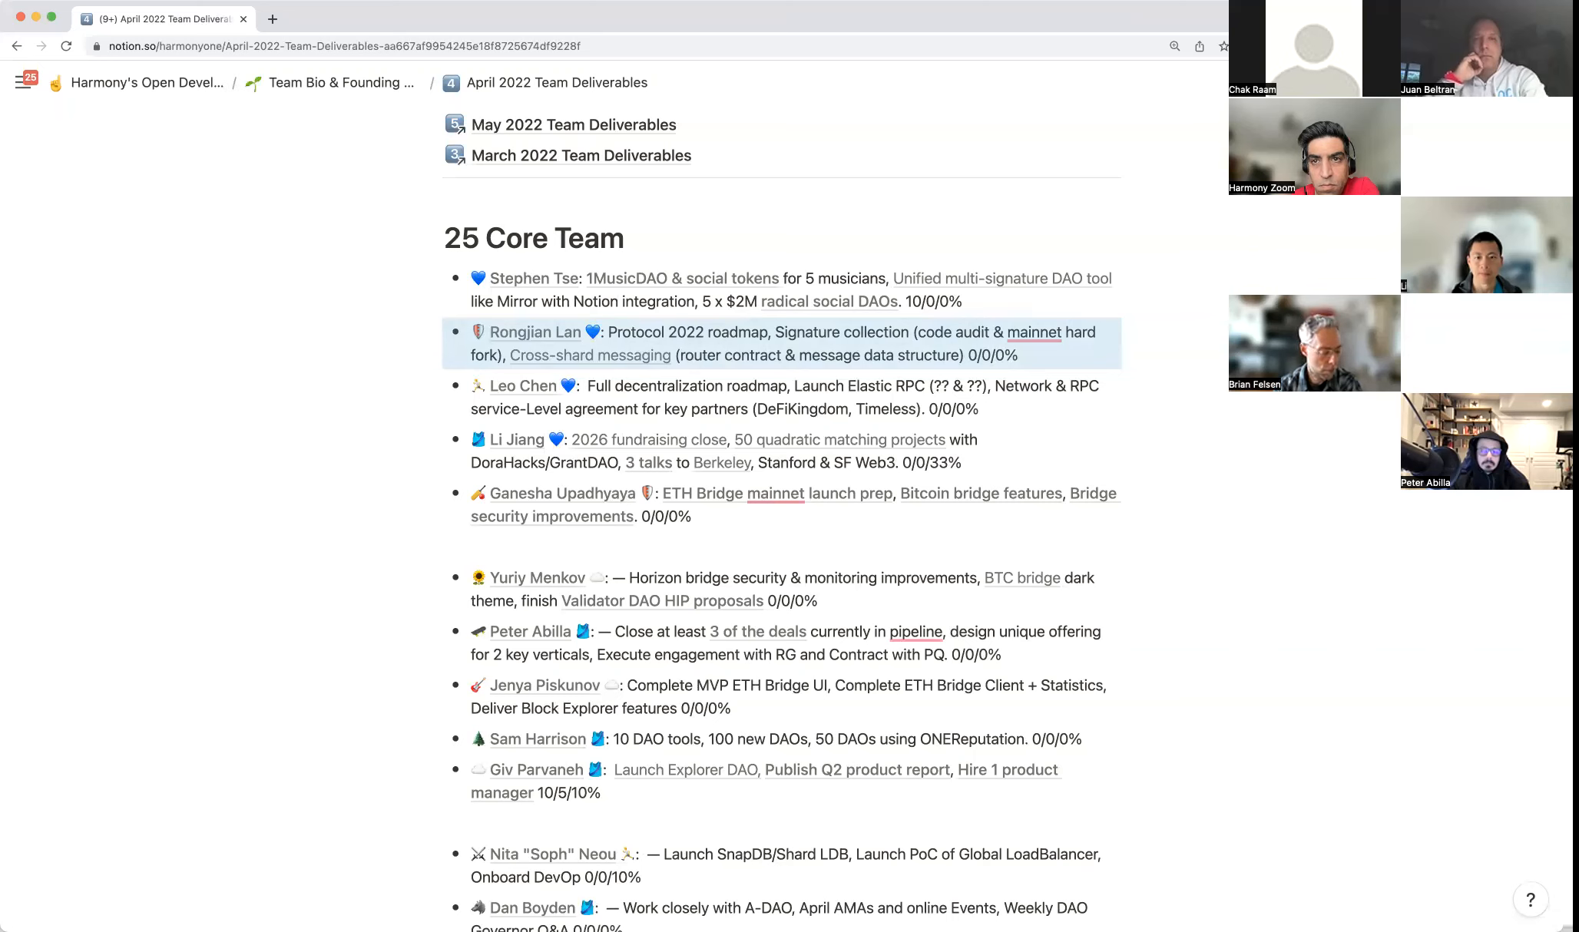
mouse_move(1051, 462)
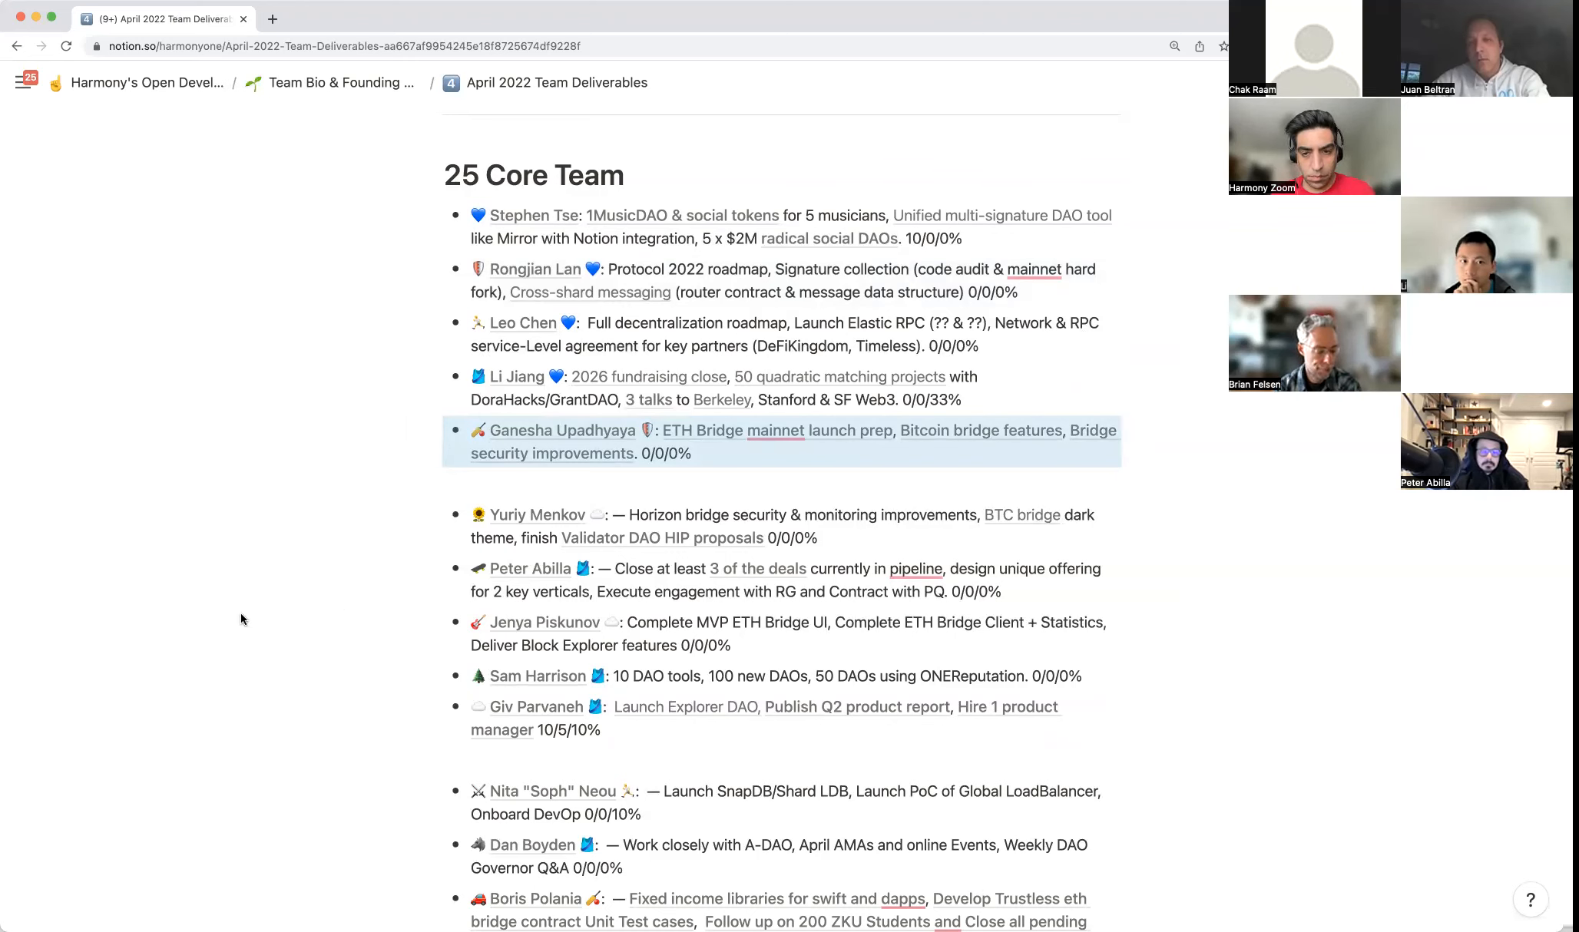
scroll(down, 3)
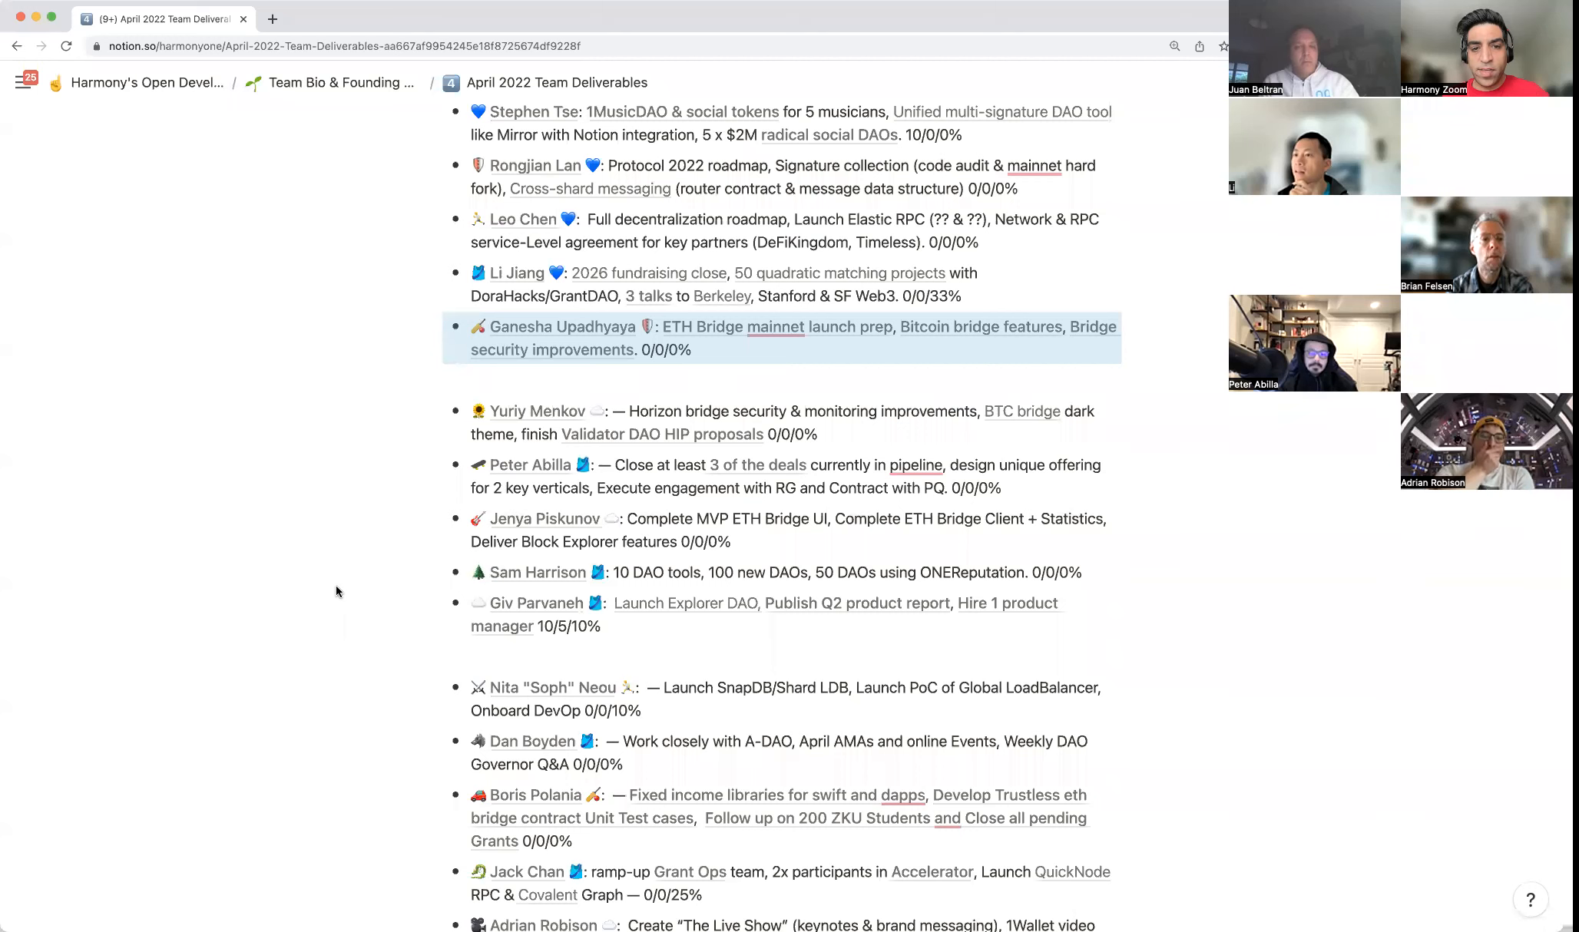